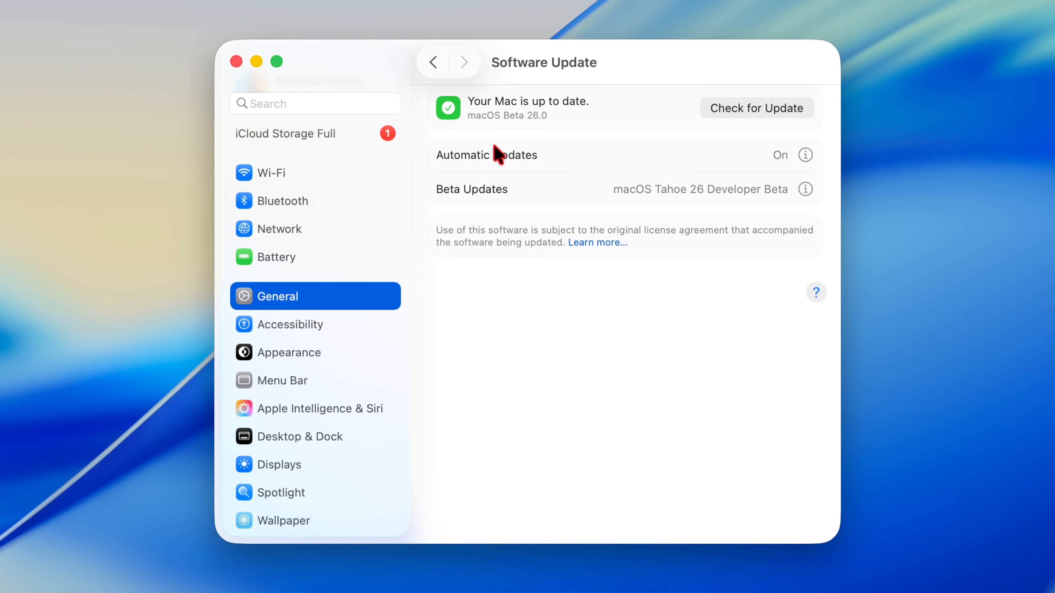
pyautogui.moveTo(456, 387)
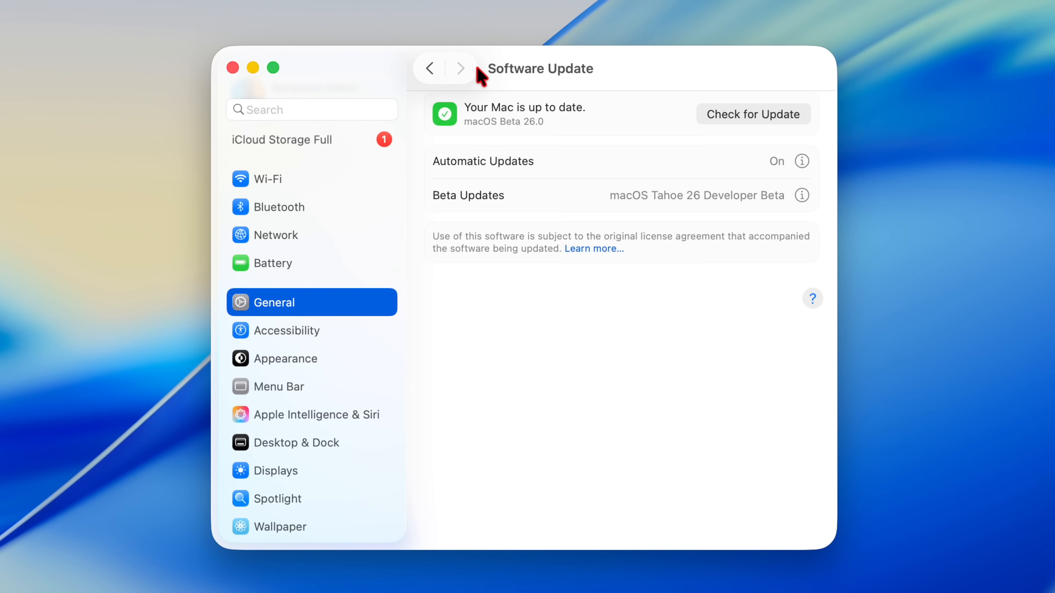
pyautogui.moveTo(463, 82)
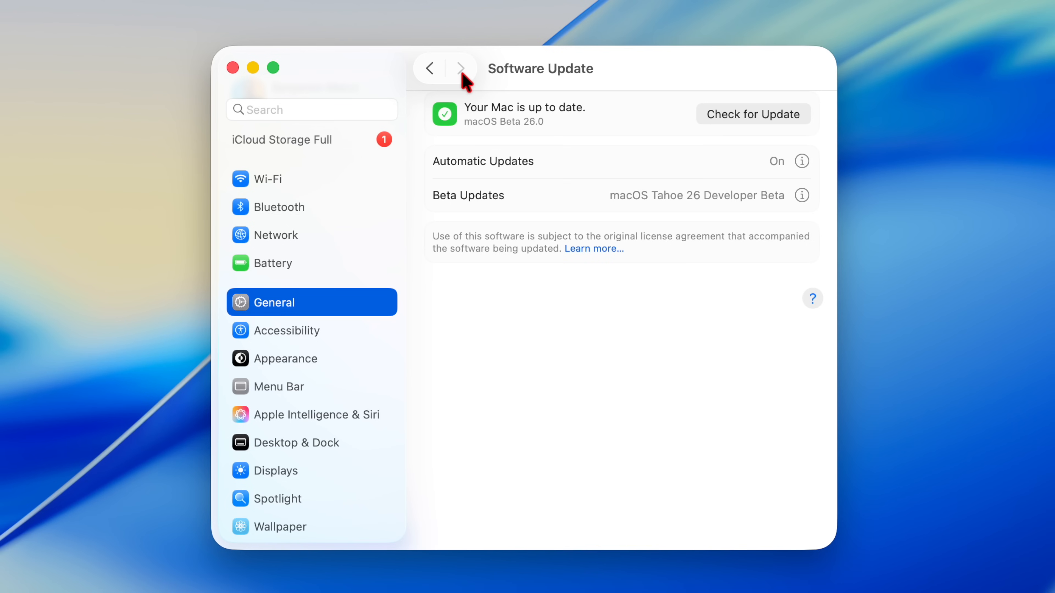
# Show the Storage page under General, listing macOS at 24.31 GB among the categories.
pyautogui.click(430, 68)
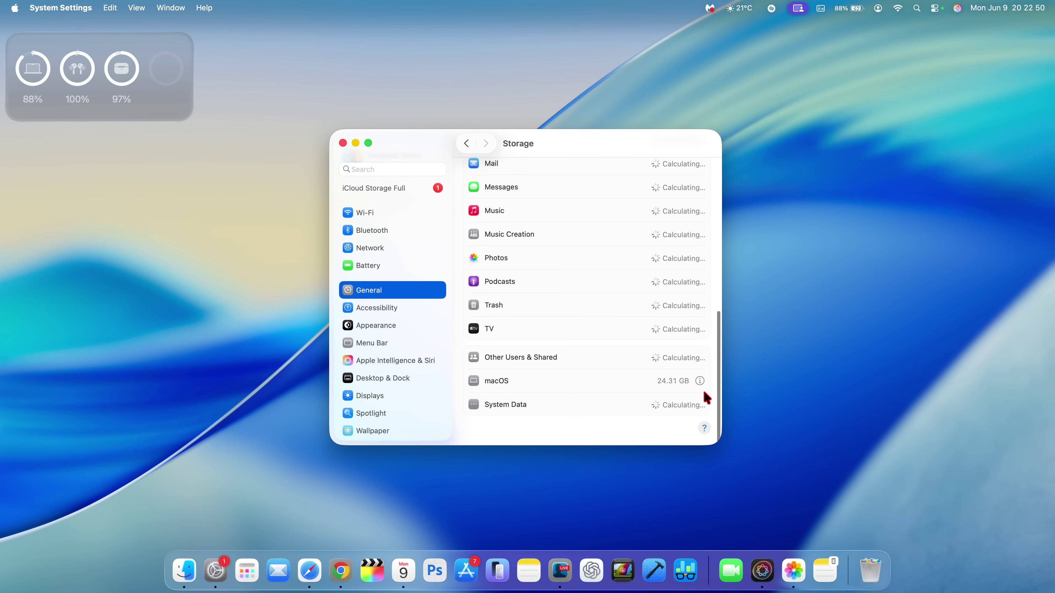
pyautogui.moveTo(667, 395)
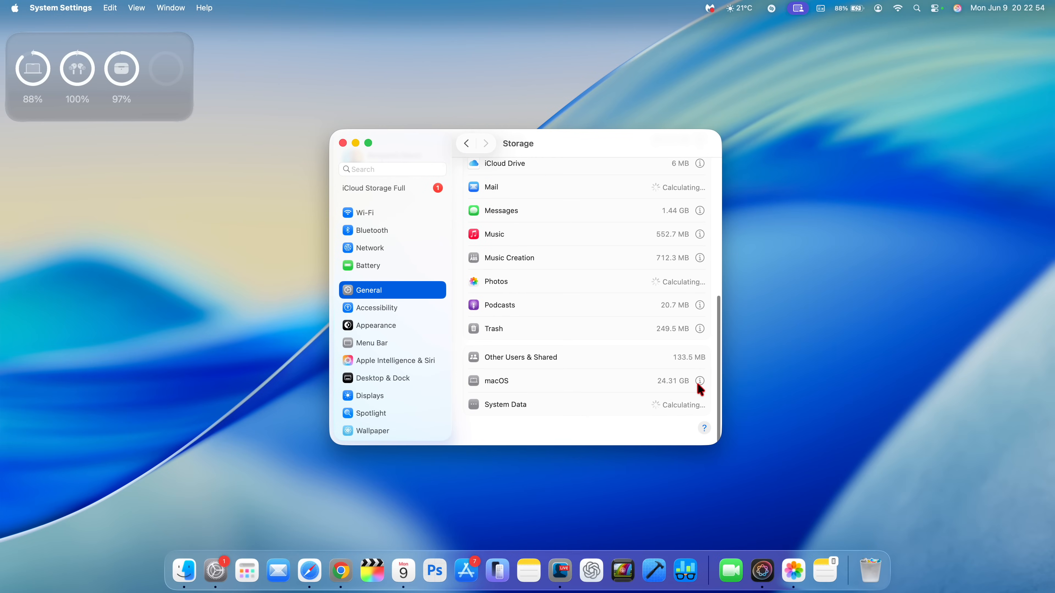
pyautogui.click(699, 381)
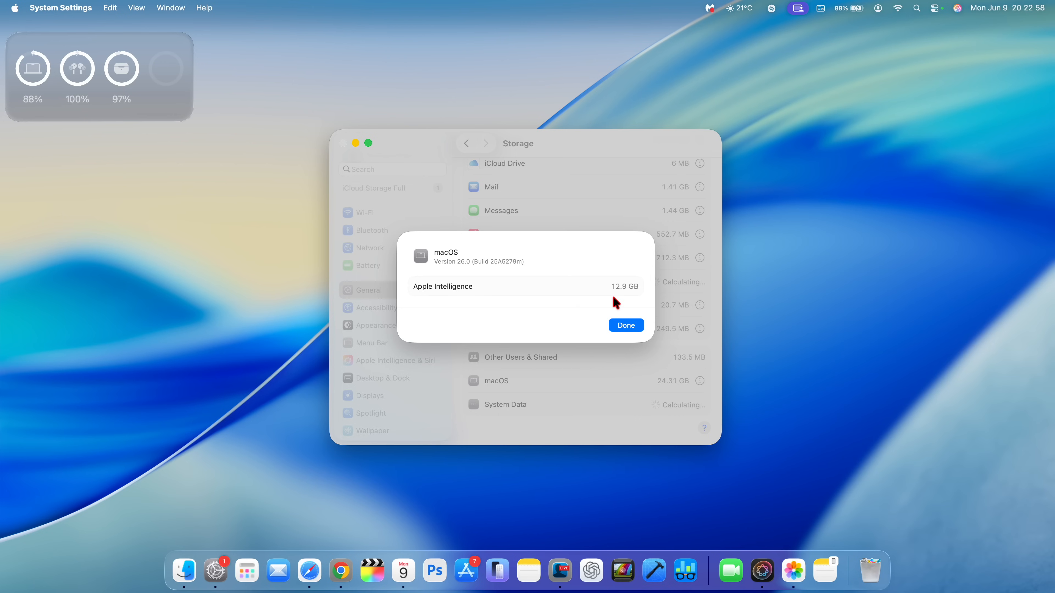
pyautogui.click(626, 325)
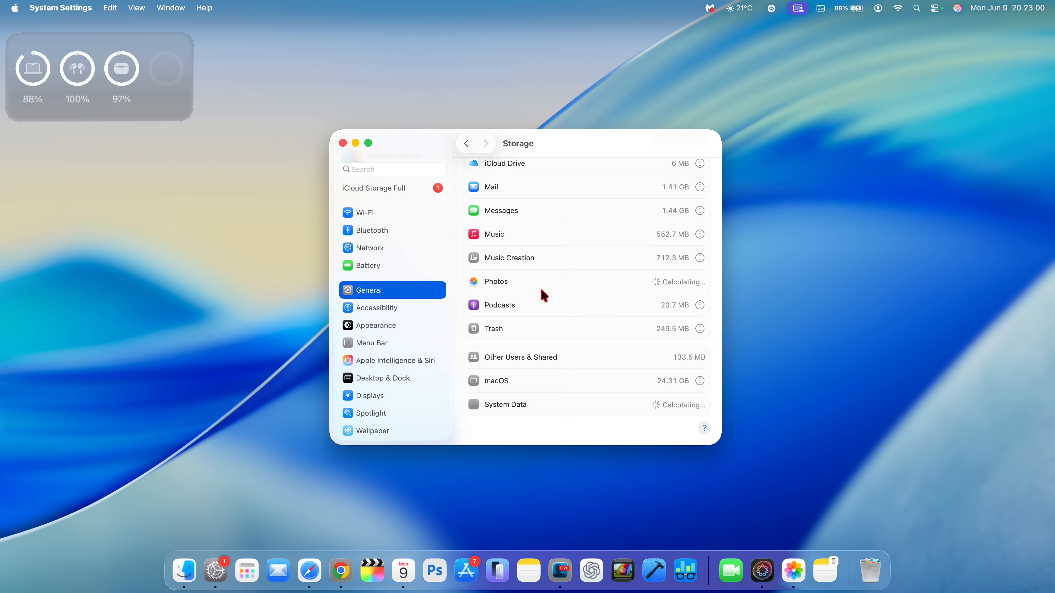